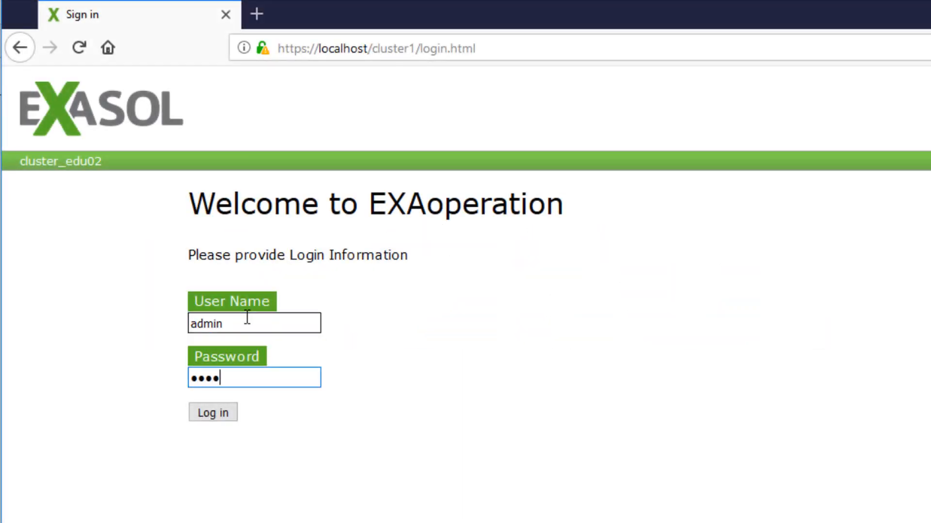
- Sign in to cluster_edu02 and check exa_db1's connection string port and running status
click(212, 412)
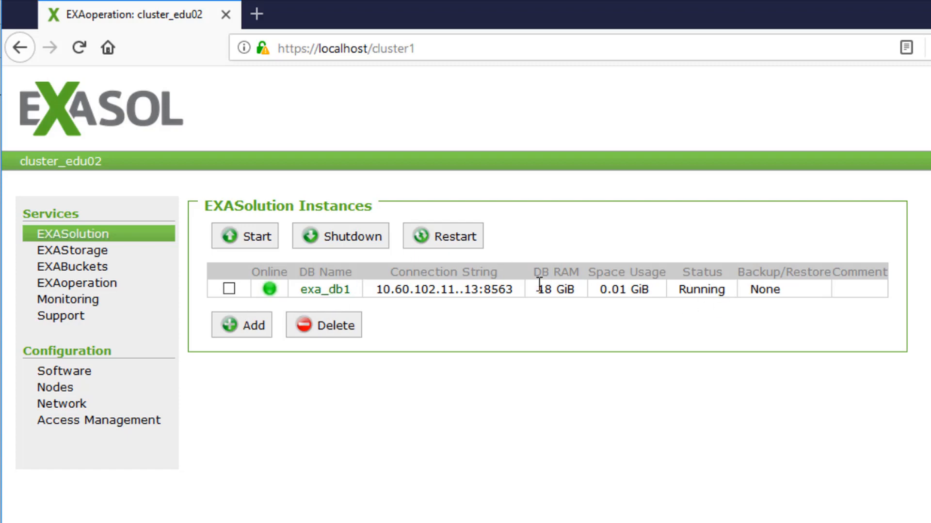
double_click(497, 289)
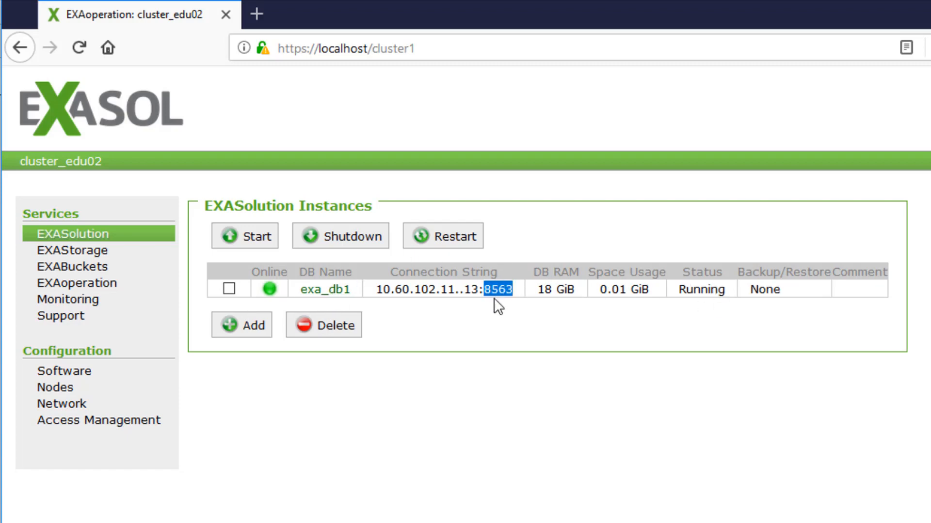
mouse_move(704, 306)
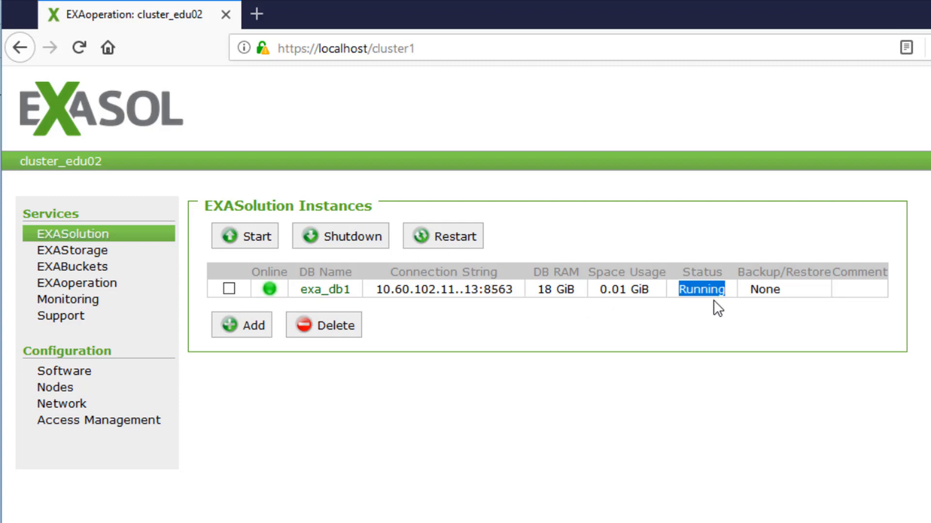
click(228, 289)
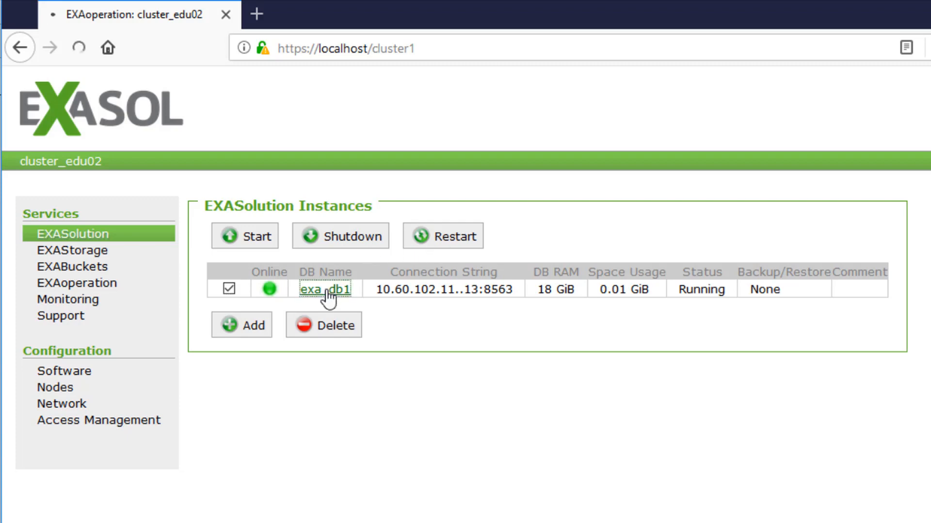
- Open exa_db1's properties and note version 6.0.6, 18 GiB RAM and data volume v0000
click(326, 290)
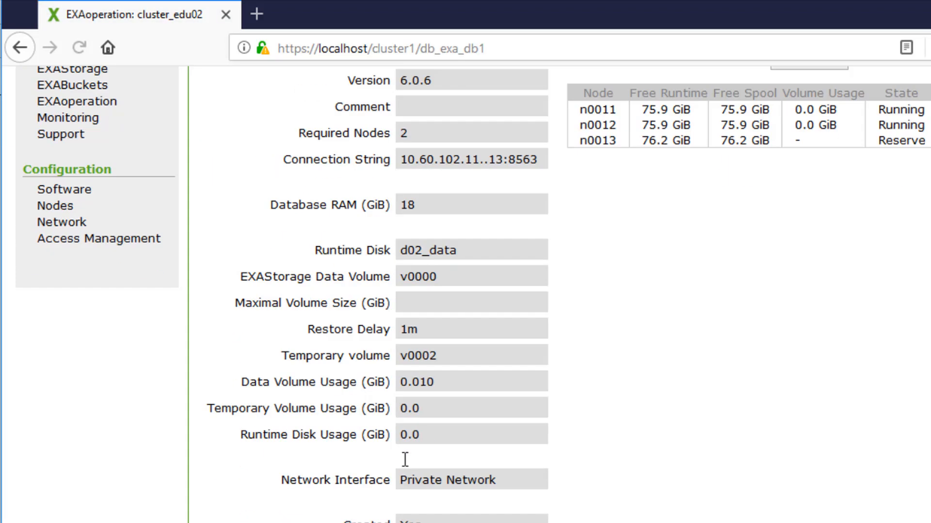
scroll(down, 3)
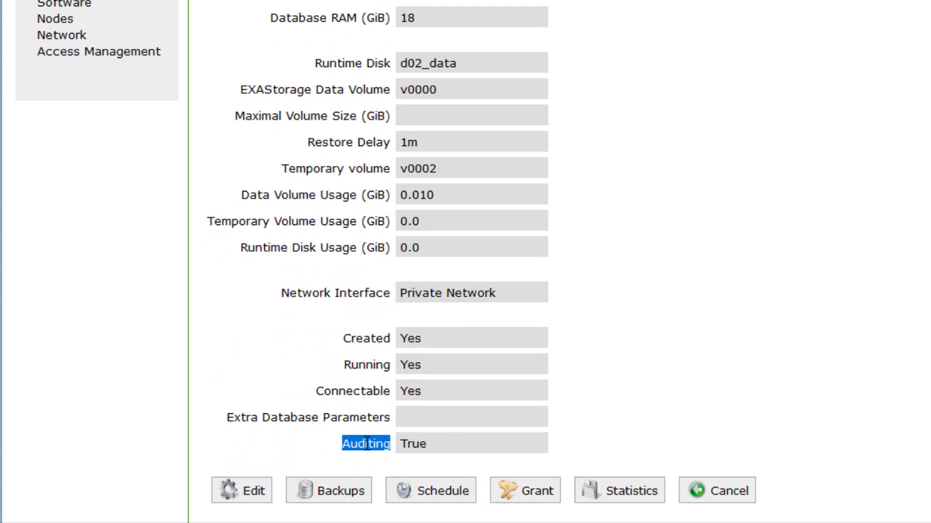
mouse_move(315, 448)
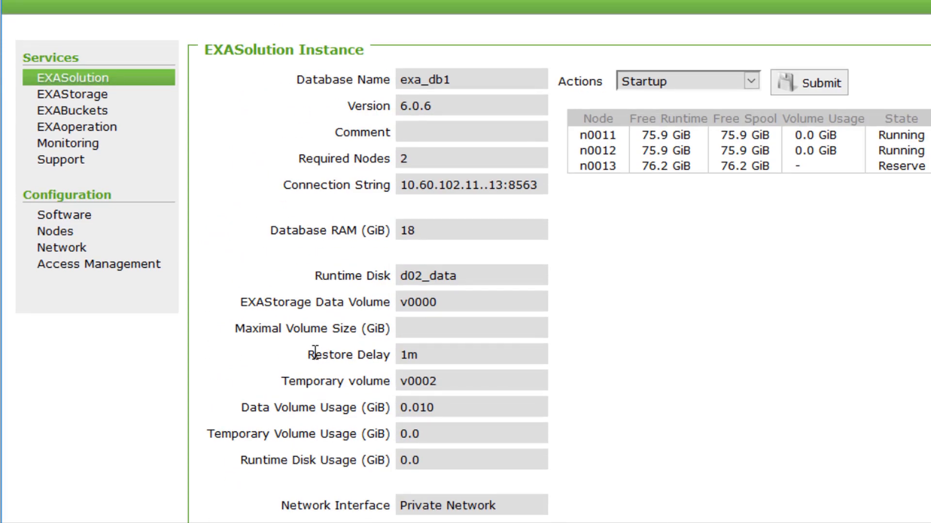
mouse_move(317, 336)
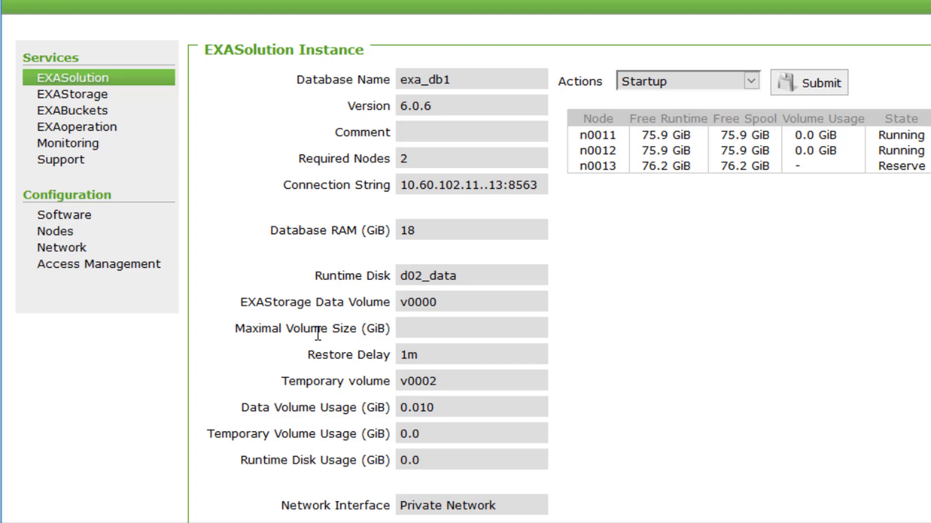
double_click(314, 302)
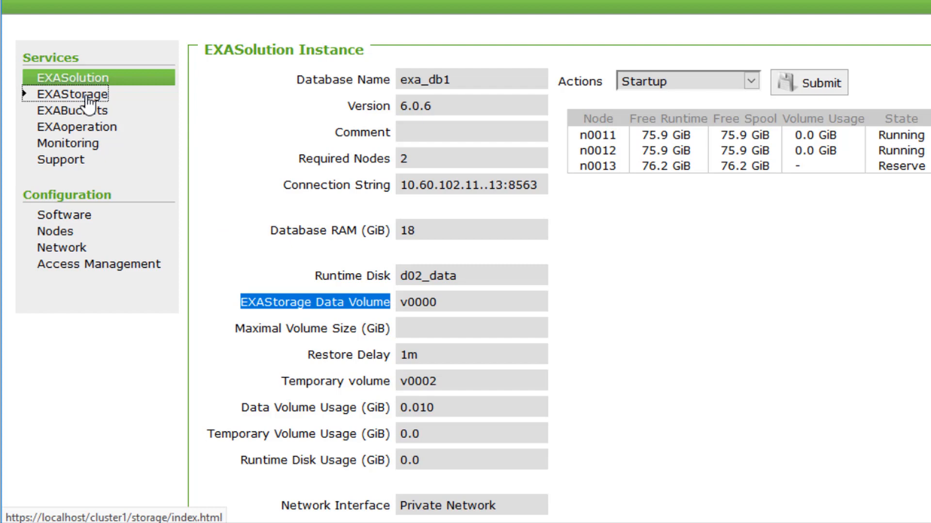
- Open EXAStorage and review volume v0000's disk, label, properties and redundancy
click(72, 93)
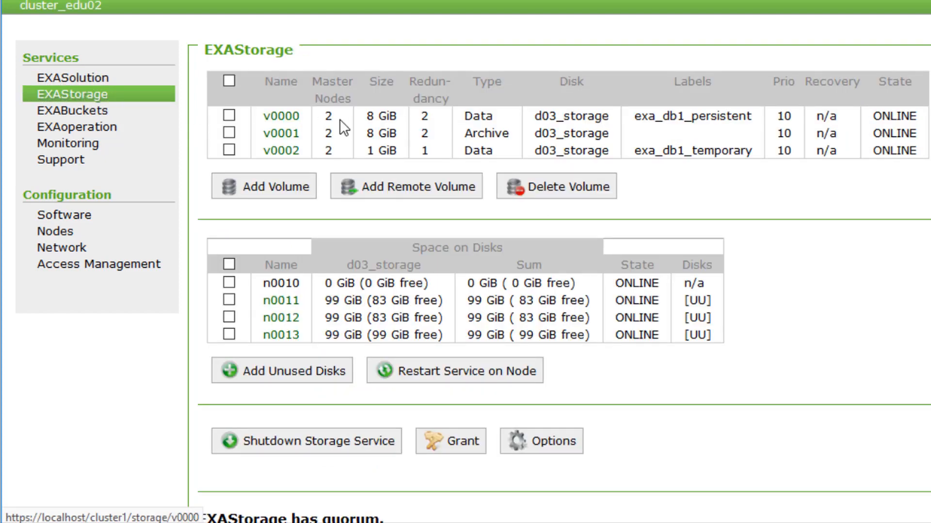
double_click(731, 116)
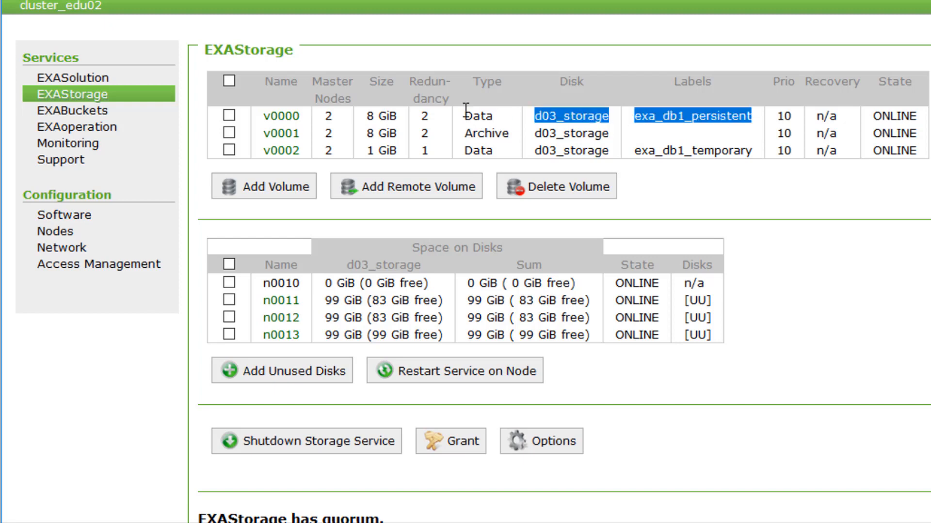
click(279, 116)
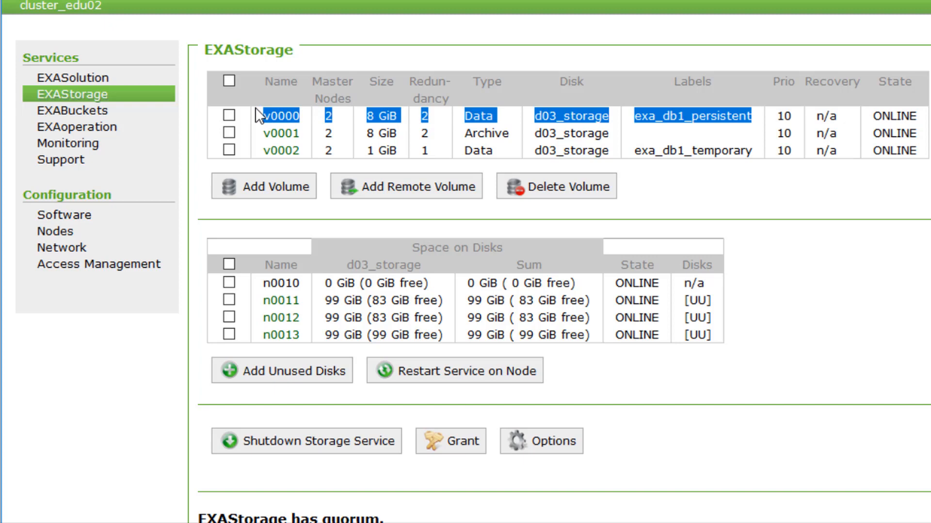
mouse_move(652, 141)
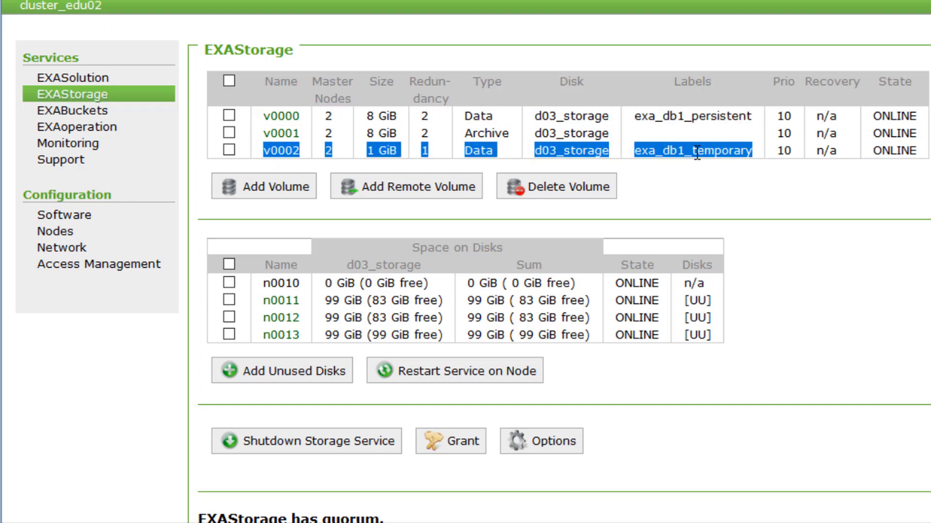
mouse_move(762, 166)
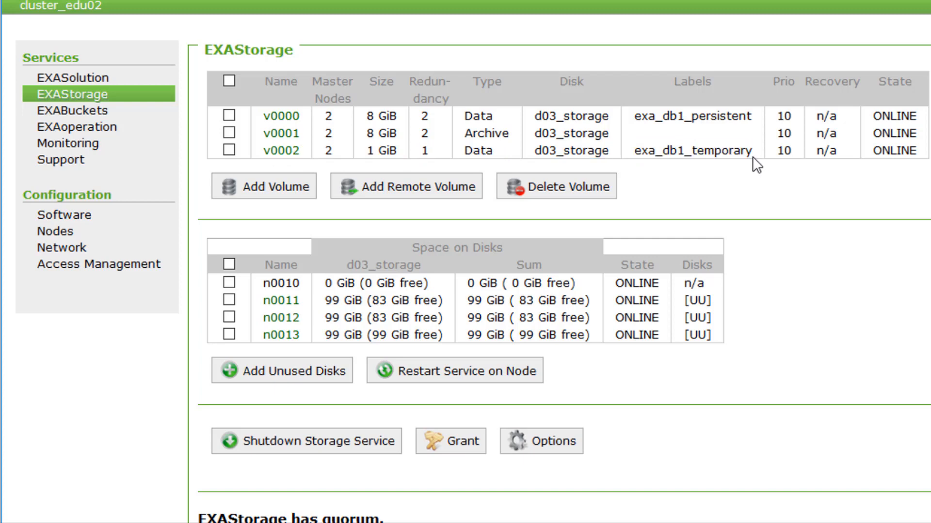
mouse_move(420, 124)
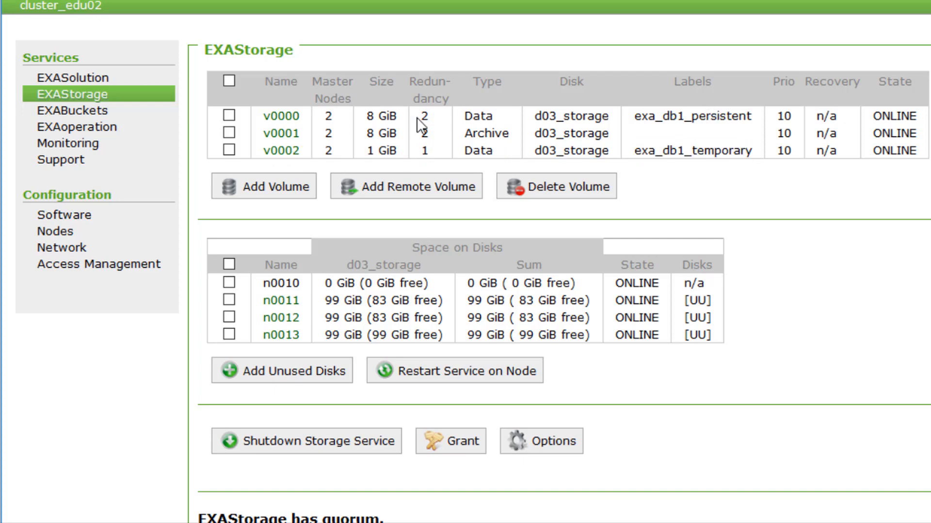
click(423, 116)
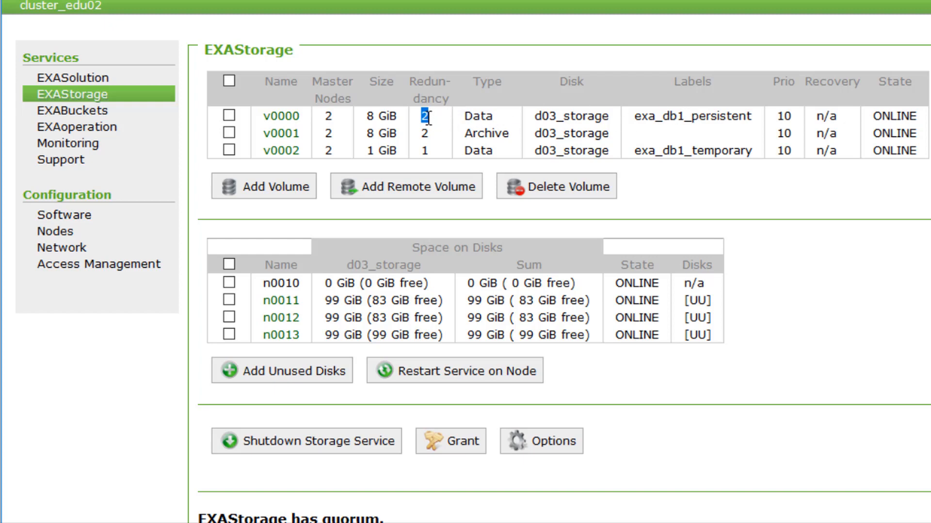
mouse_move(434, 125)
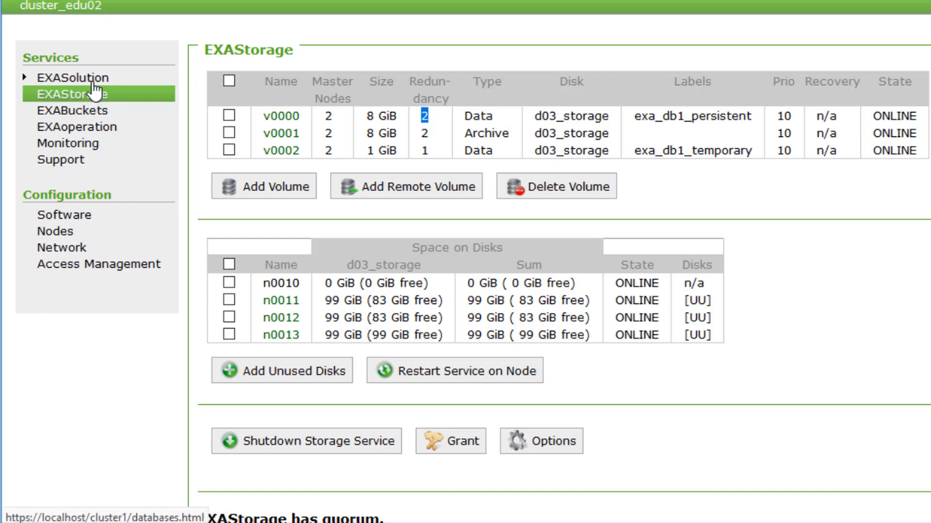
- Return to exa_db1's instance page and open its list of existing backups
click(72, 78)
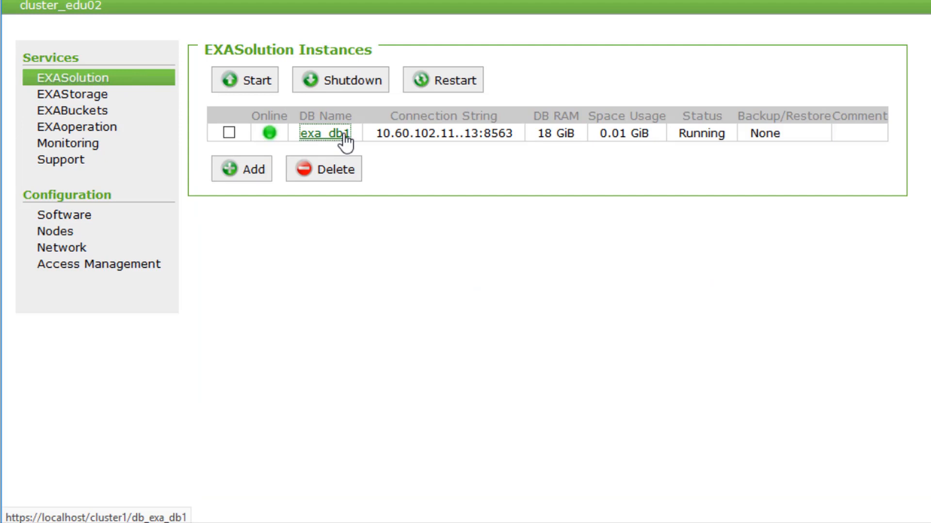
click(328, 132)
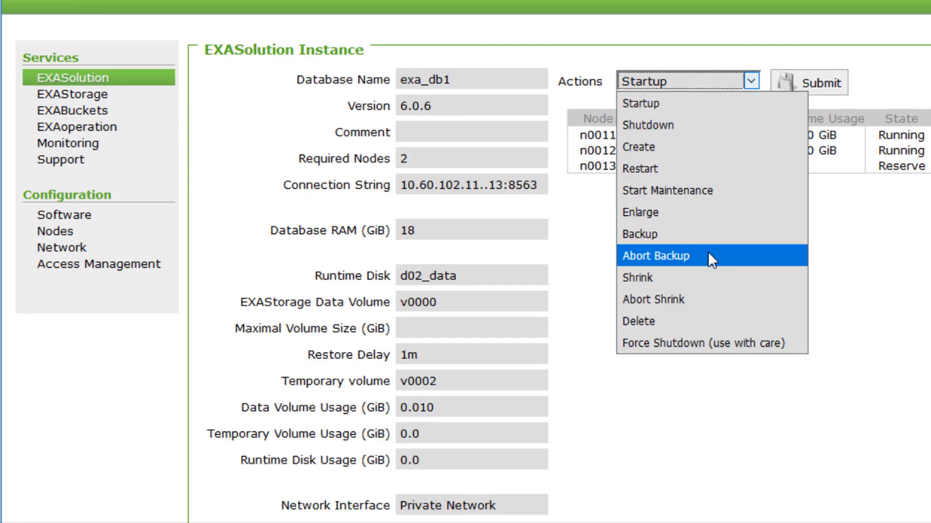
click(640, 233)
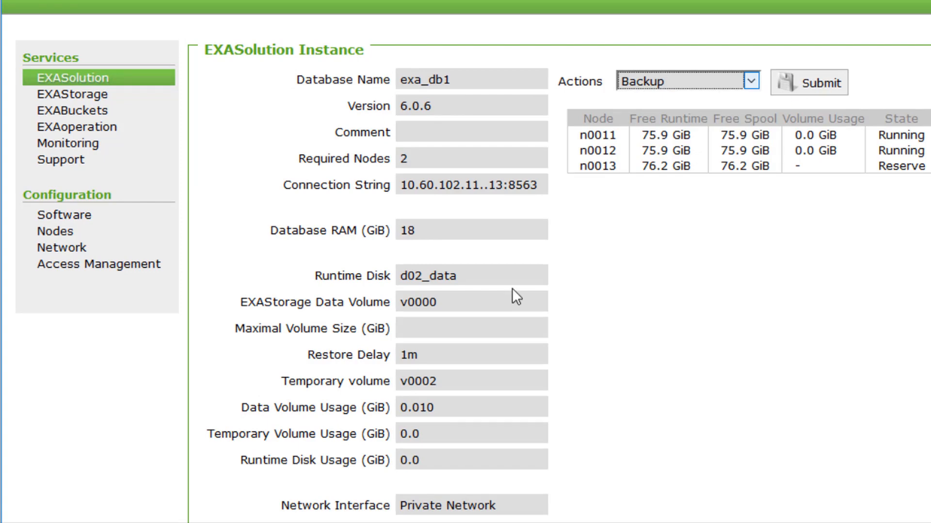
scroll(down, 3)
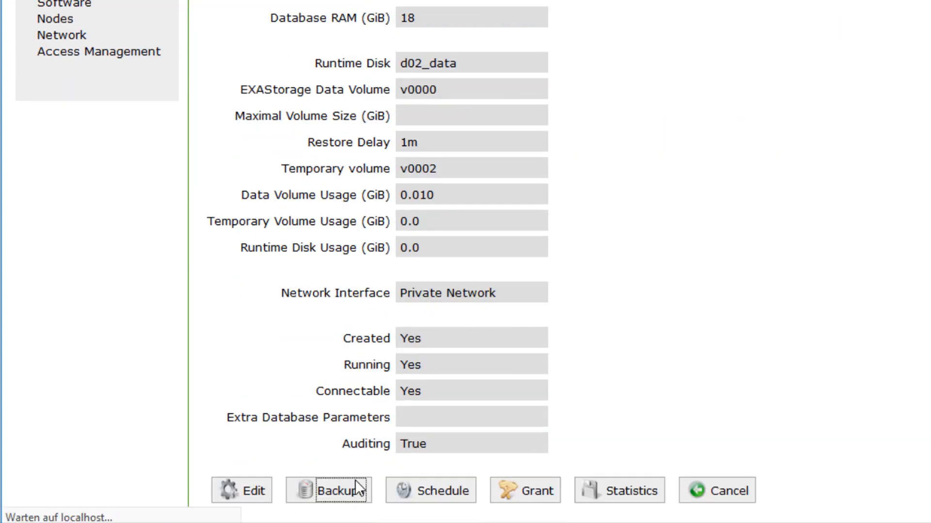
click(330, 490)
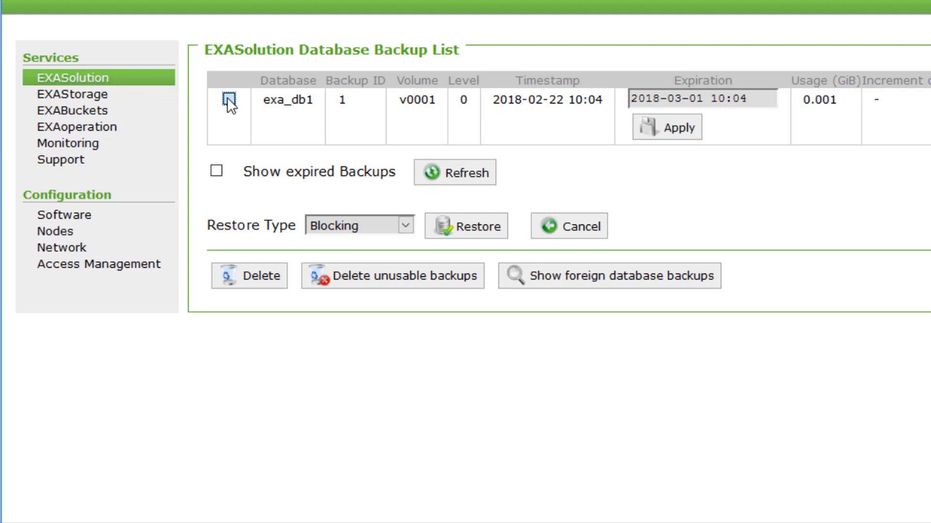
- Select backup 1 on archive volume v0001, then view exa_db1's backup schedule
click(229, 100)
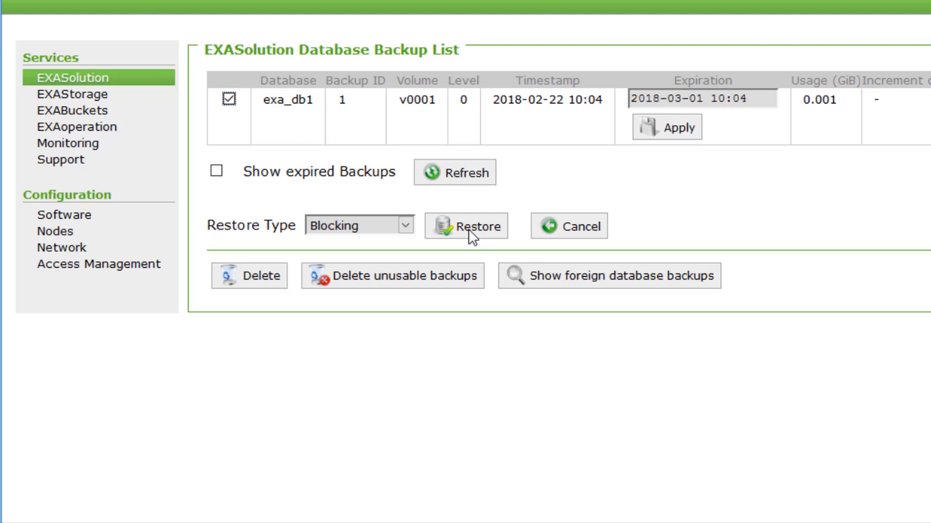
click(568, 226)
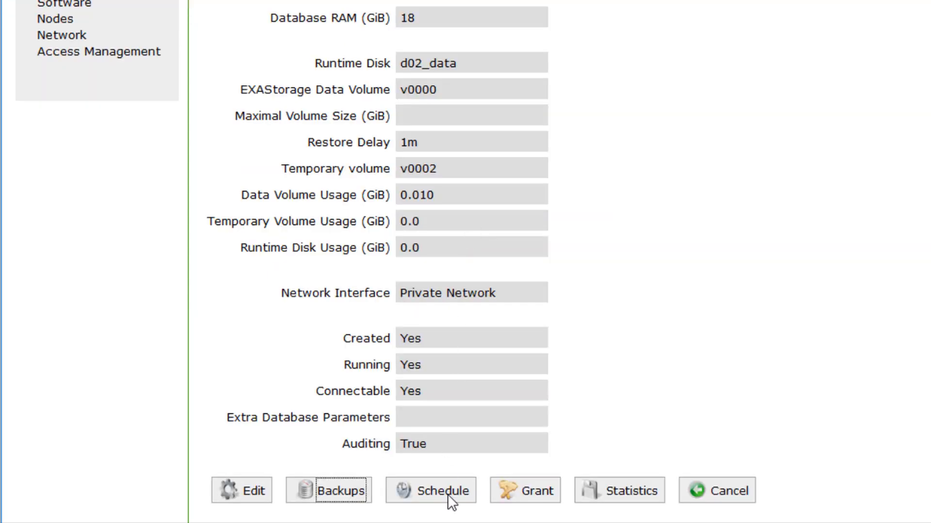
click(438, 490)
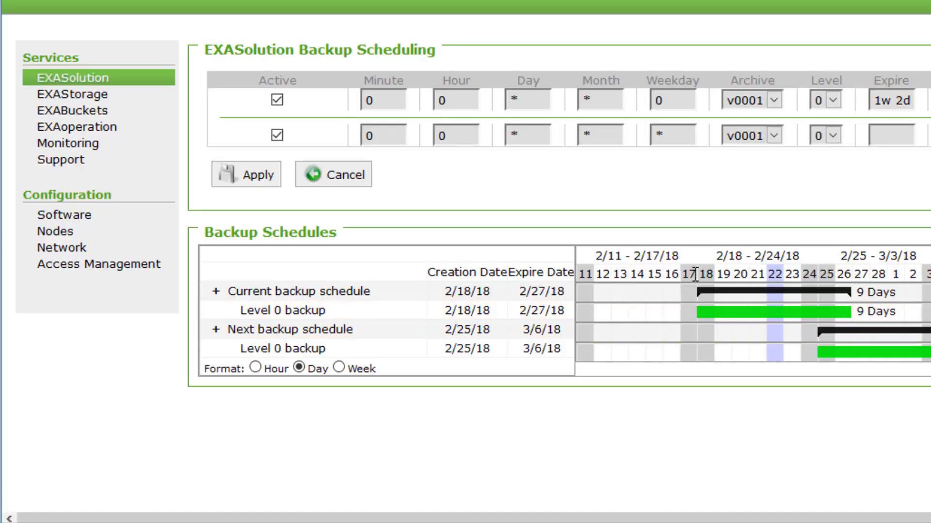
click(72, 164)
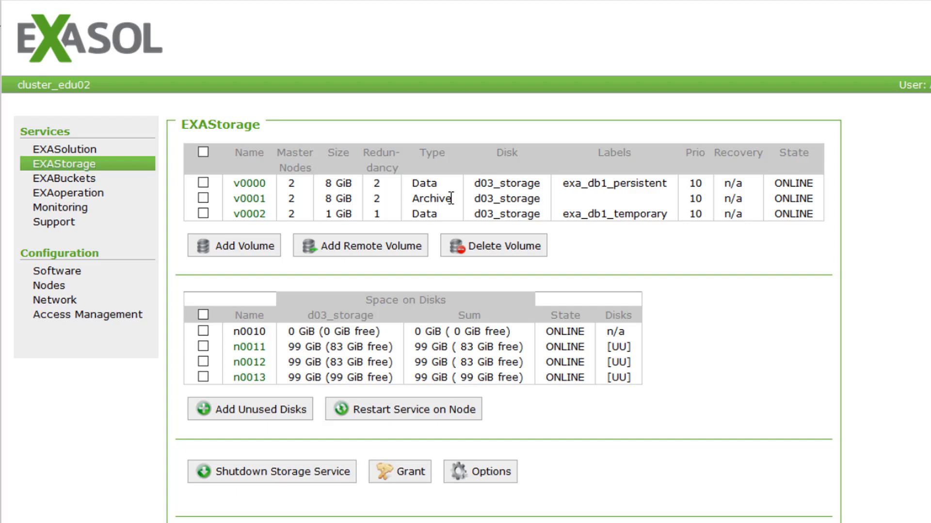
- Single out the Archive type of volume v0001 in the EXAStorage volume table
double_click(431, 198)
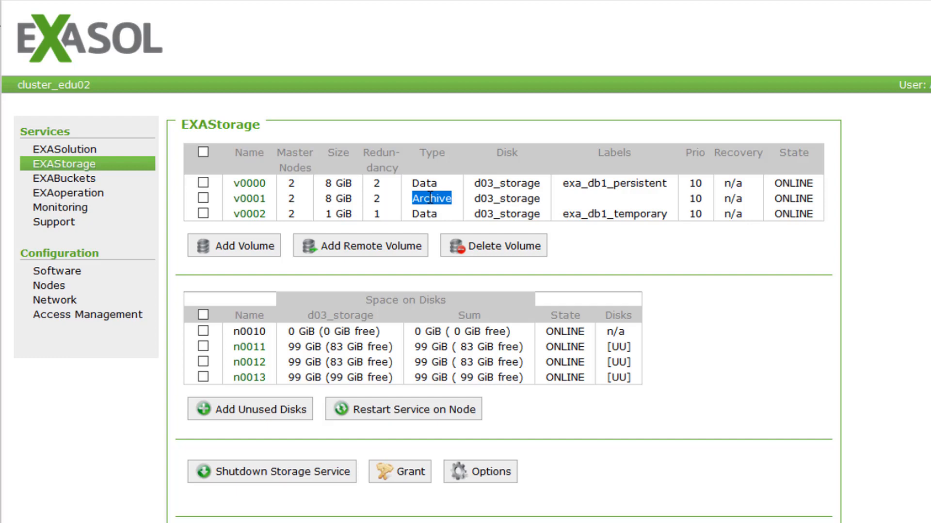
mouse_move(403, 230)
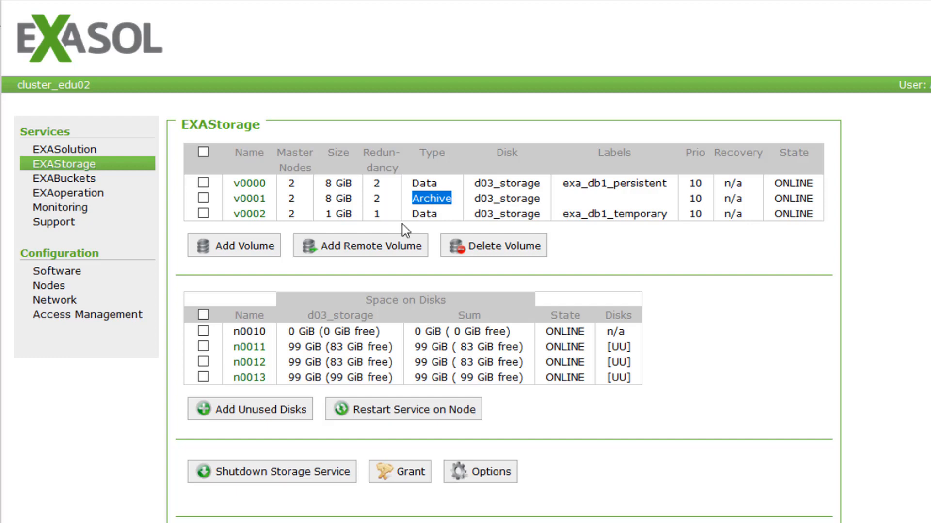
mouse_move(372, 257)
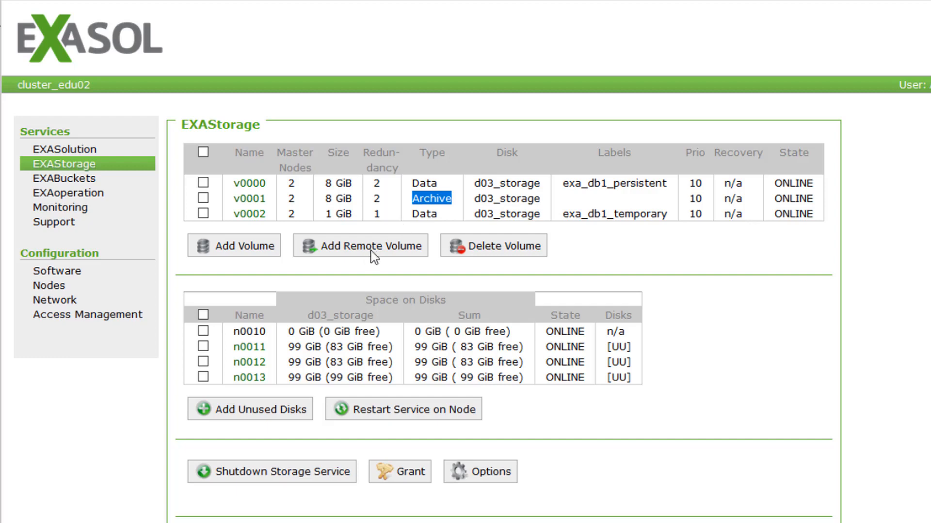
click(359, 245)
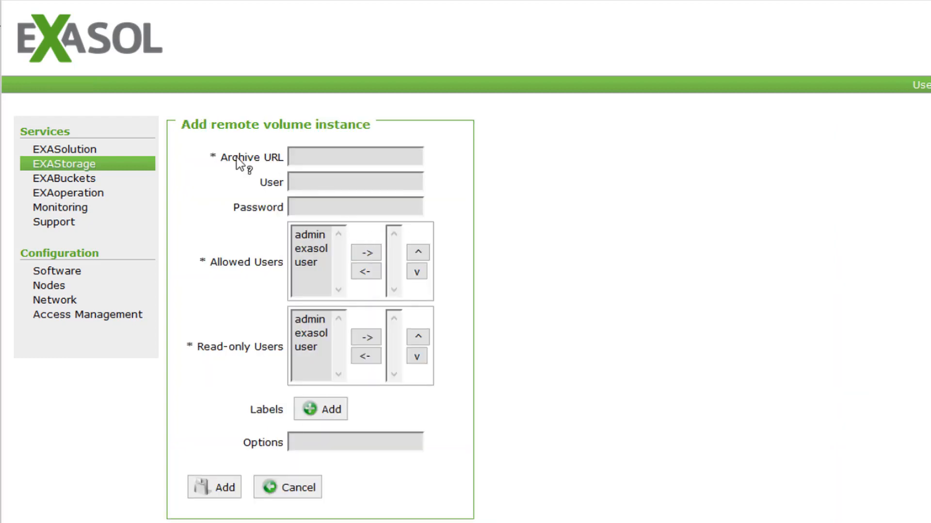
mouse_move(251, 157)
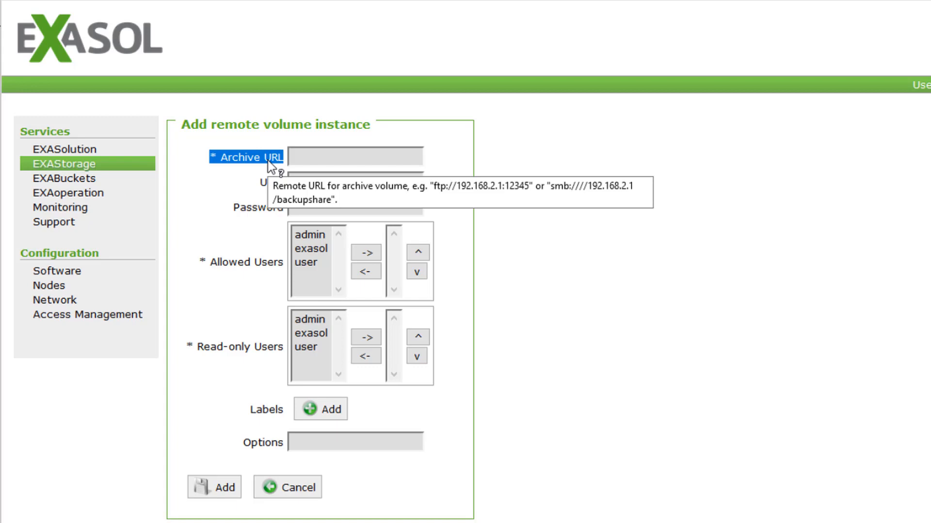
mouse_move(275, 197)
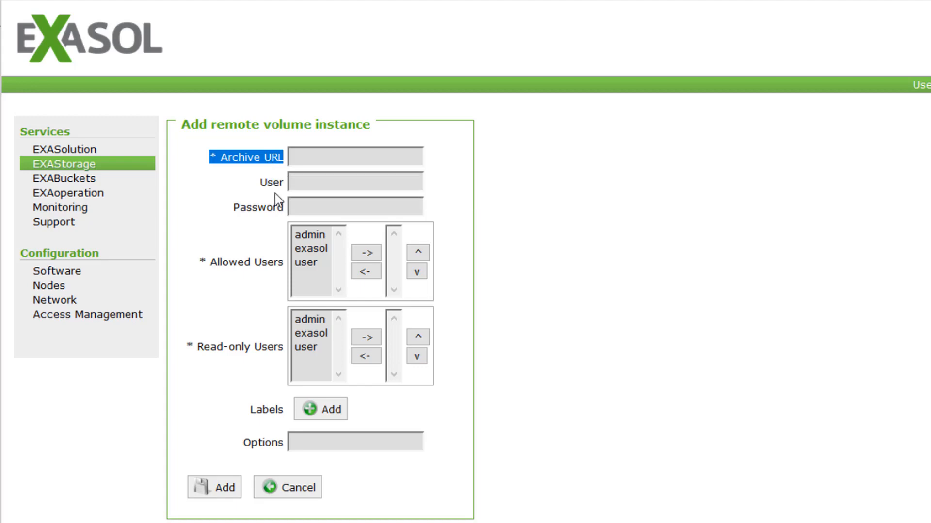
click(287, 487)
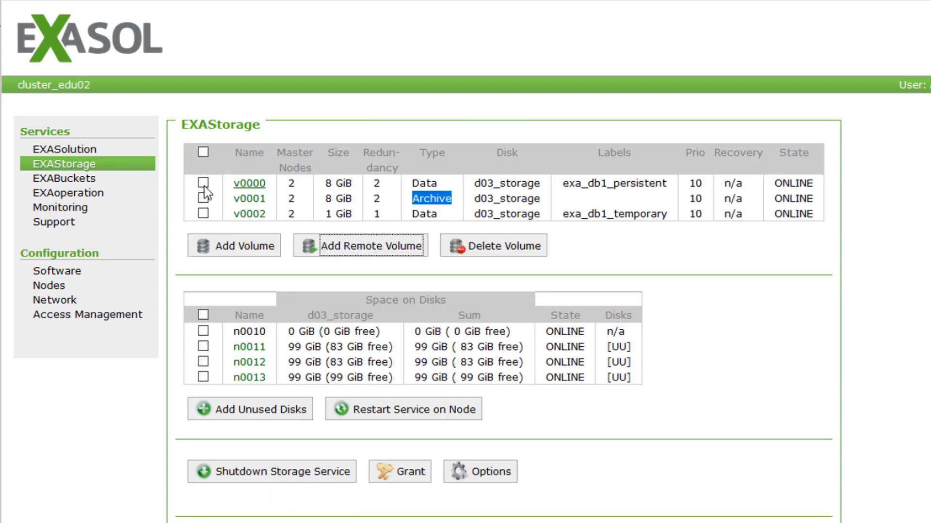
- List BucketFS services and open bfsdefault to see its public default bucket and UDF path
click(64, 178)
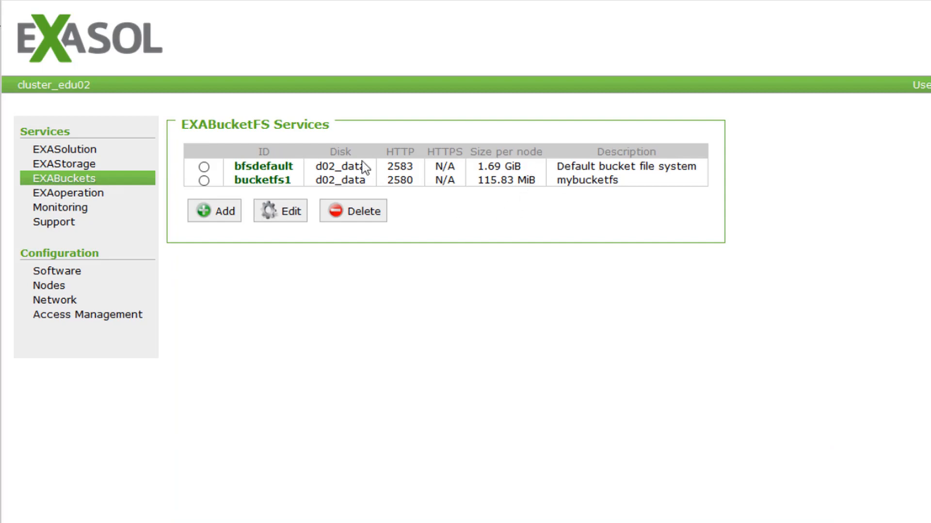
mouse_move(436, 187)
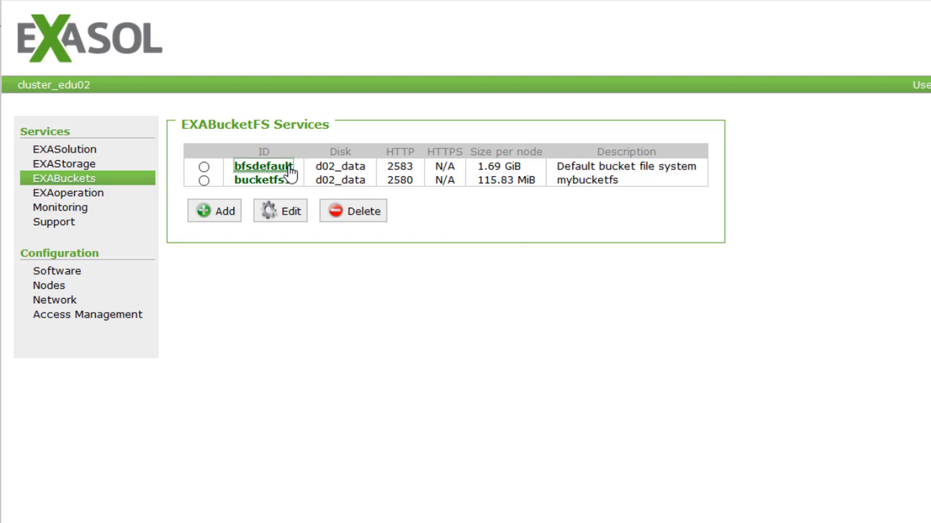
click(266, 166)
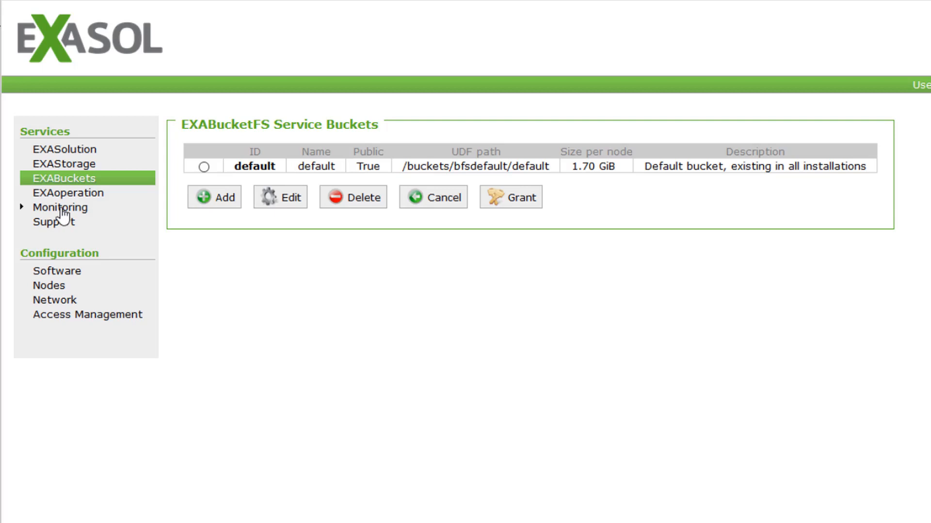
- List monitoring services and view logservice2's recent cluster and storage log messages
click(60, 207)
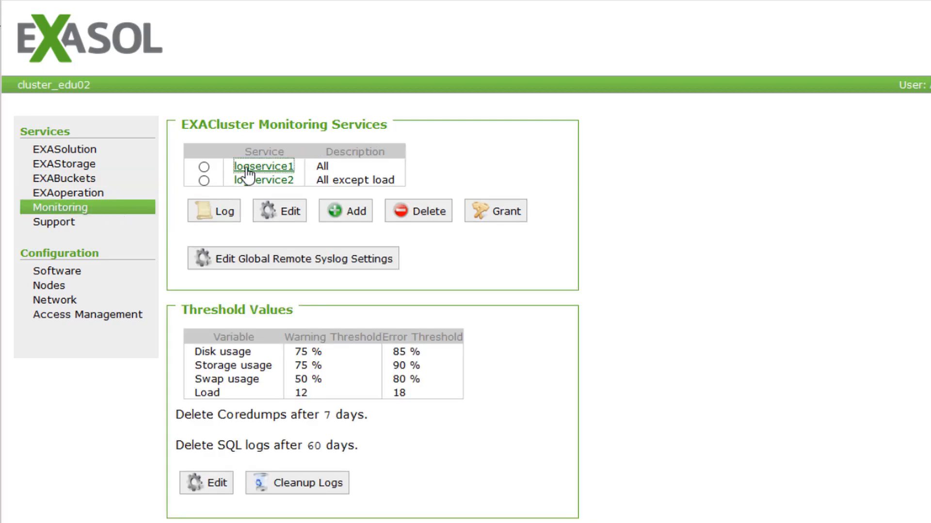
click(263, 166)
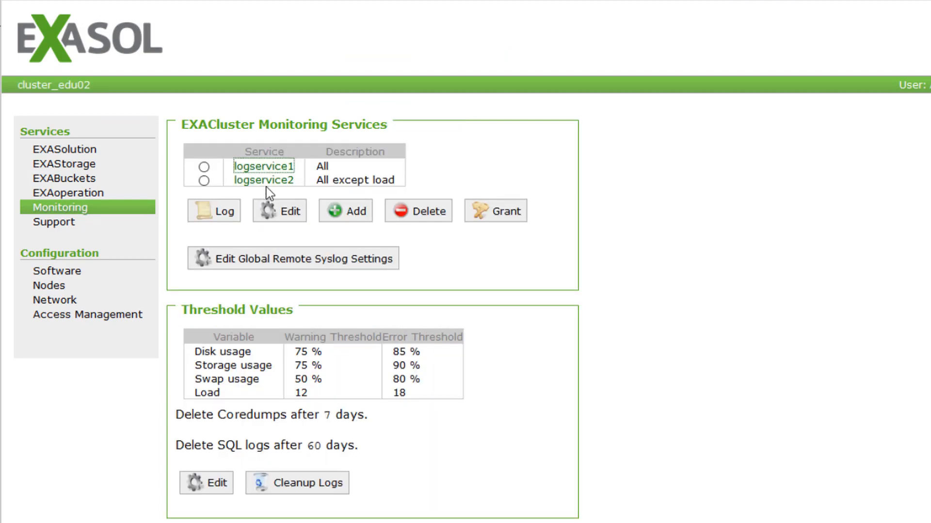
click(213, 211)
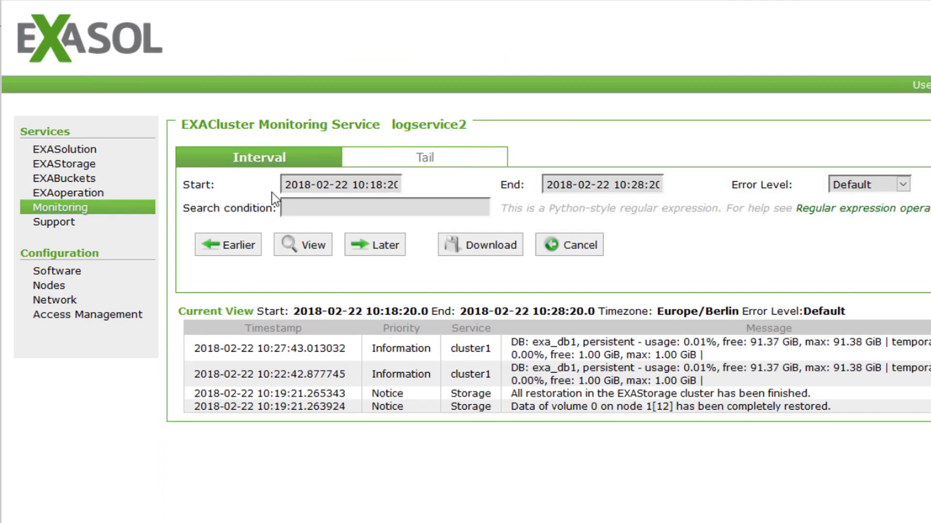